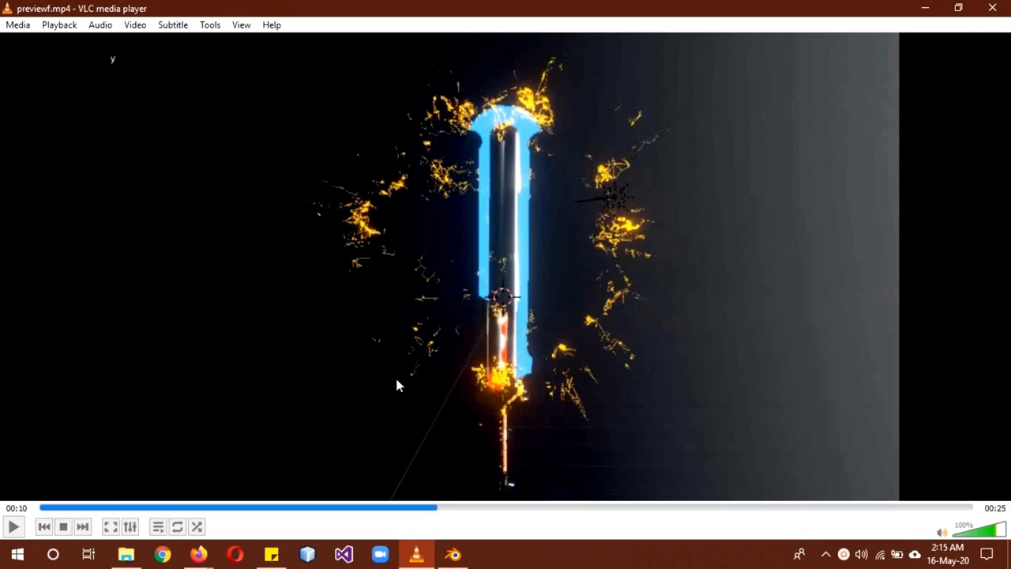
mouse_move(872, 209)
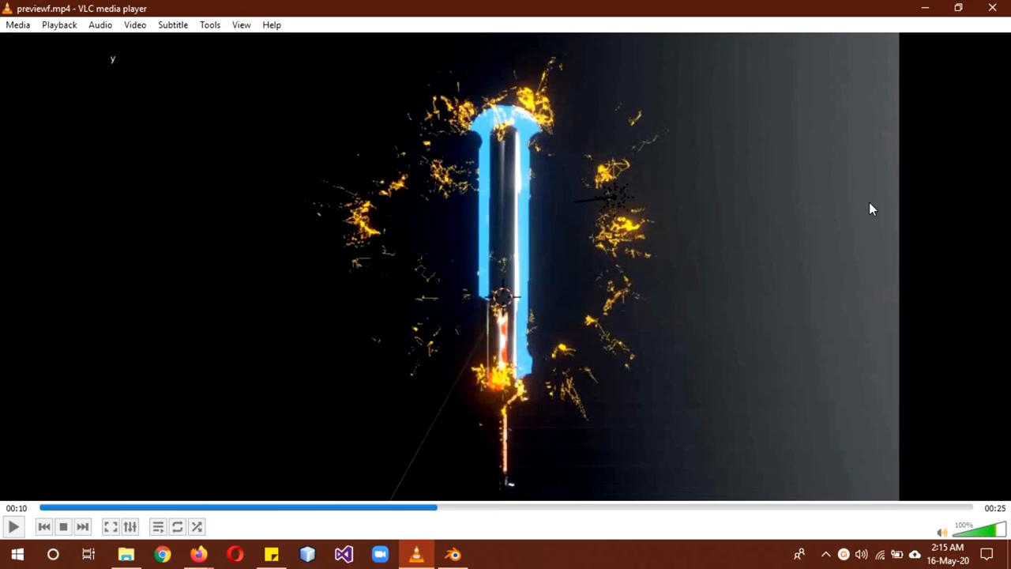
- Bring up the free Heavy Full Metal Sword model page on CGTrader
click(199, 553)
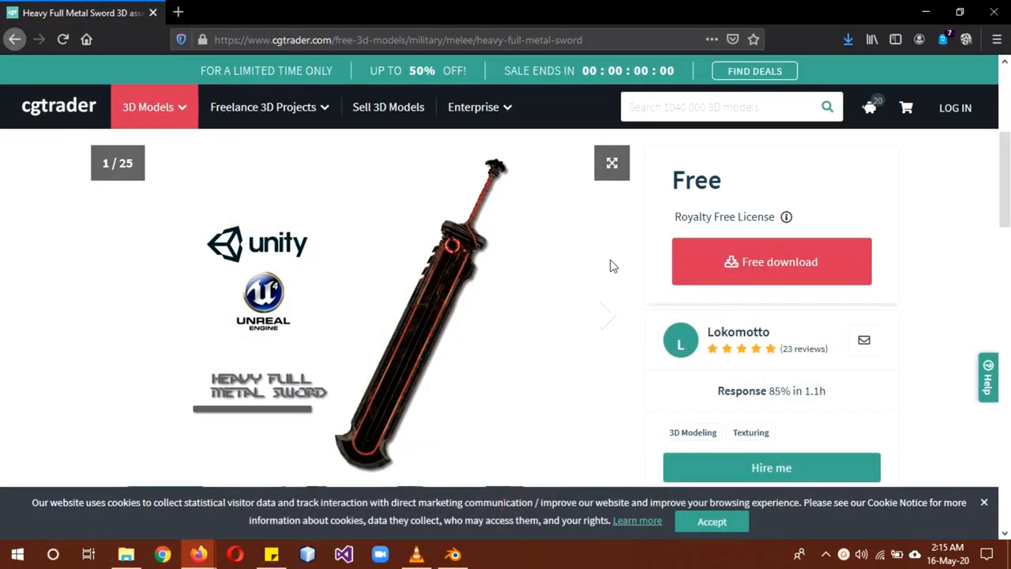
mouse_move(389, 107)
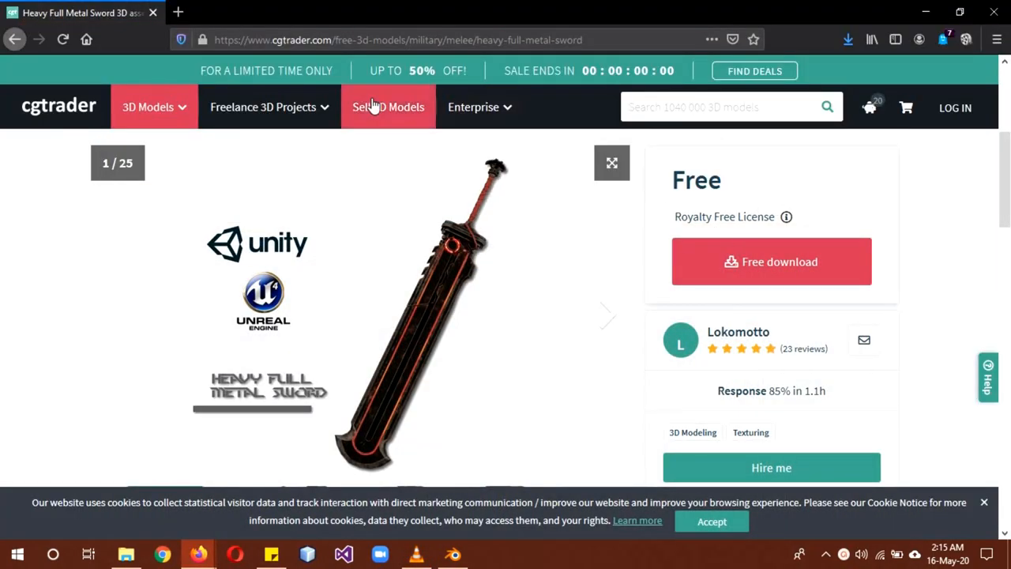
mouse_move(932, 234)
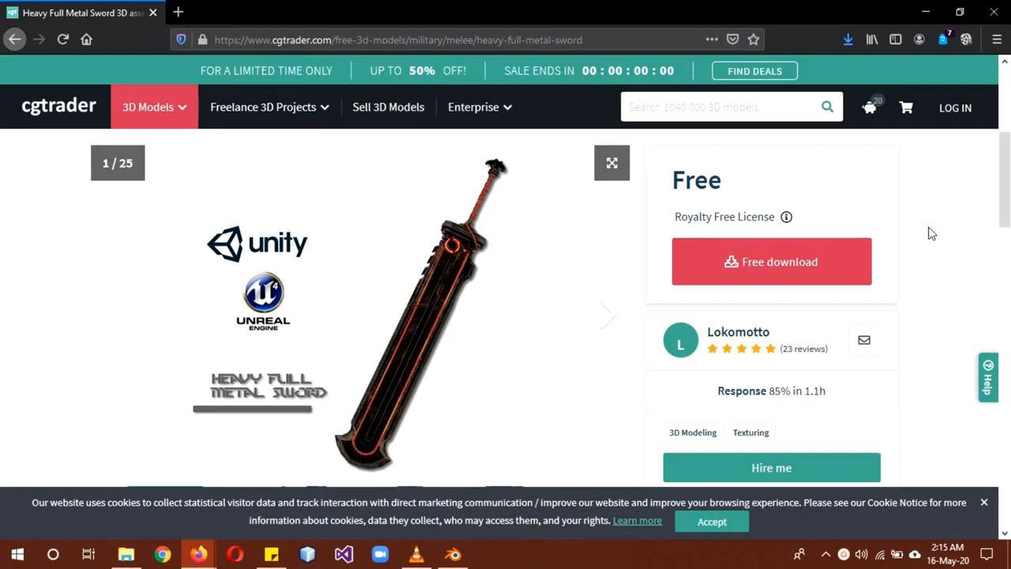
mouse_move(958, 215)
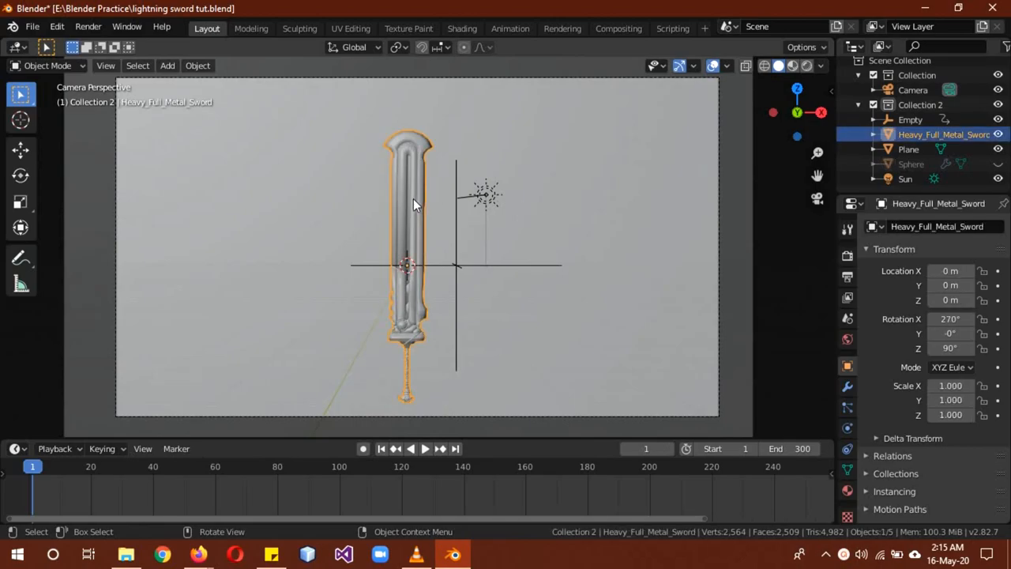
- Edit the sword mesh and choose its blue blade material slot
key(Tab)
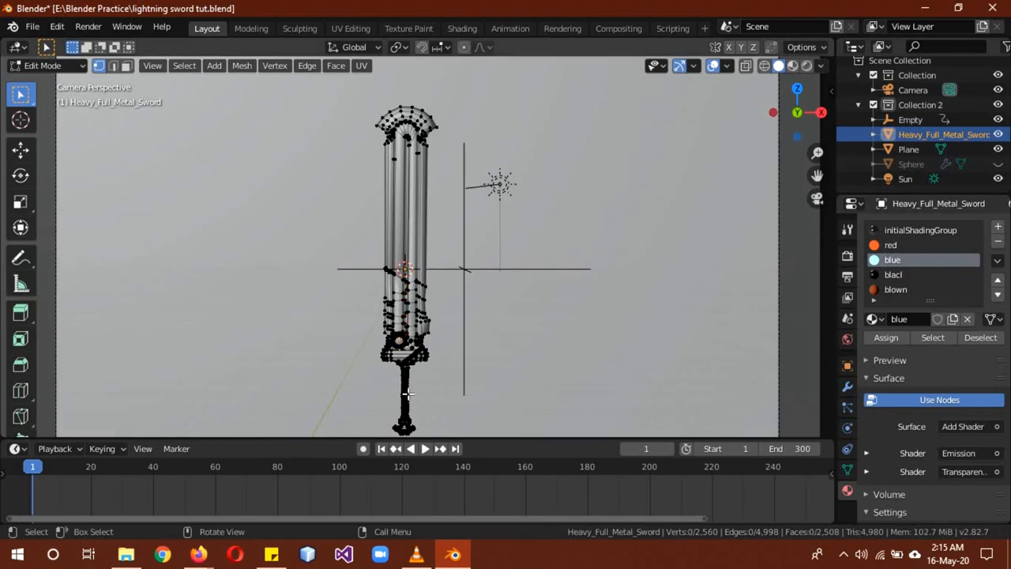
click(407, 395)
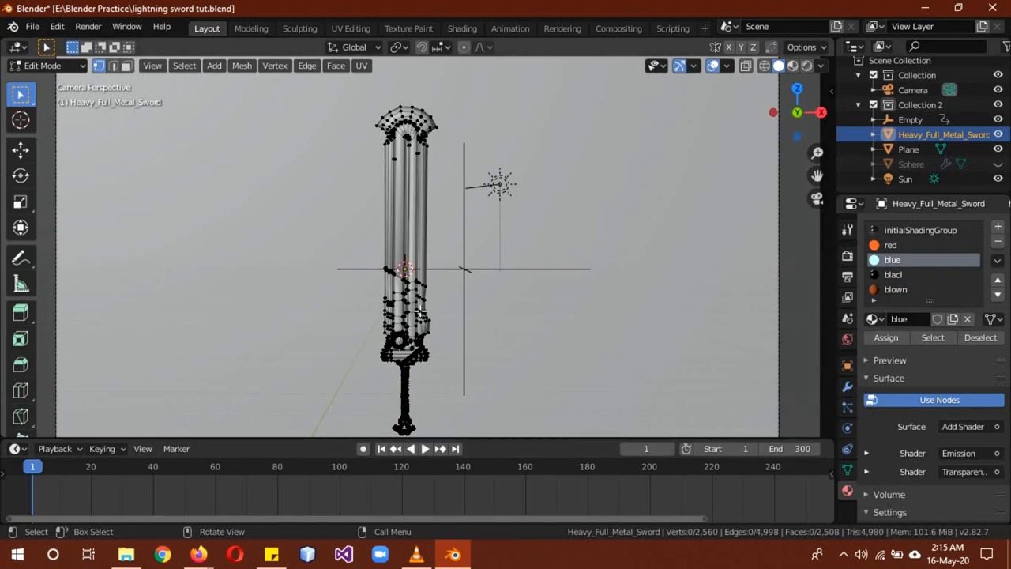
mouse_move(534, 252)
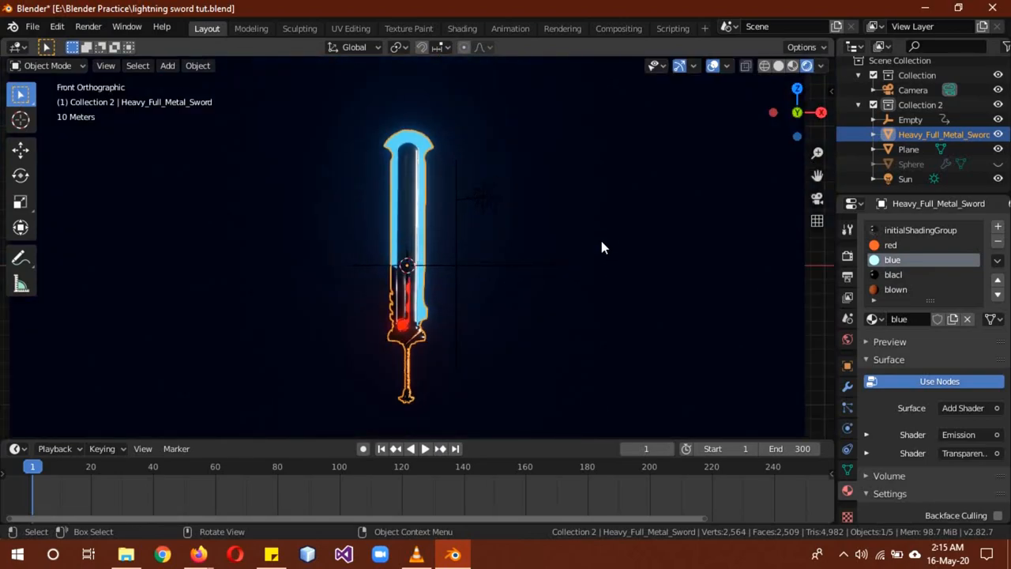
- Unhide the Sphere in the Outliner so the yellow lightning wraps the sword
click(910, 120)
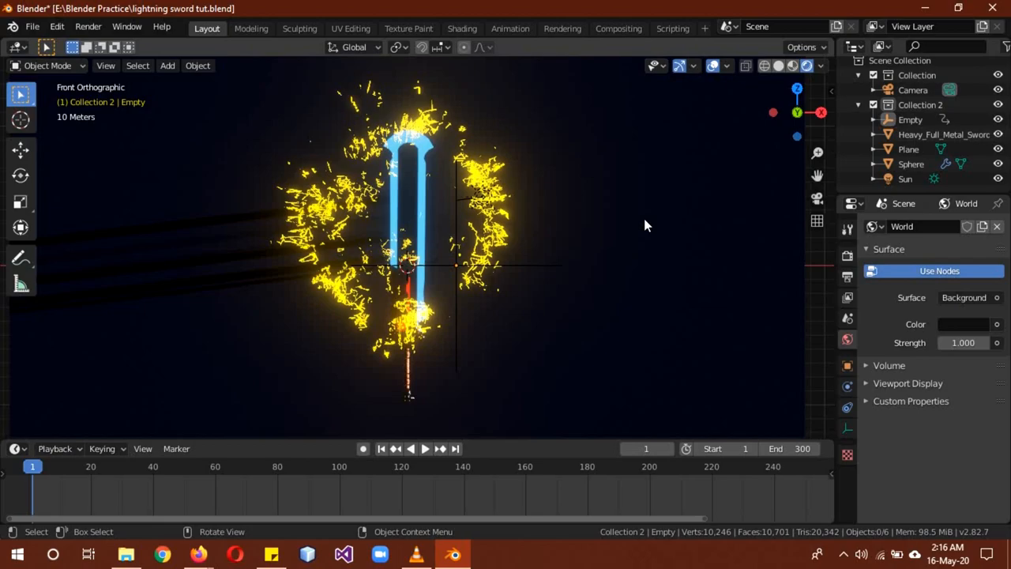
- Select the Sphere and show its Displace modifier driven by the Empty
click(910, 163)
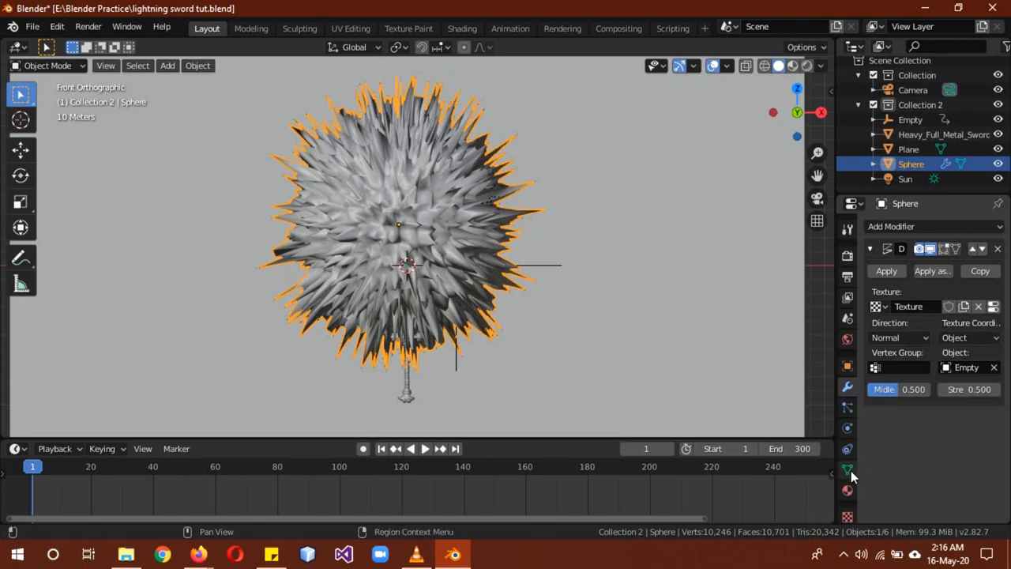
click(847, 518)
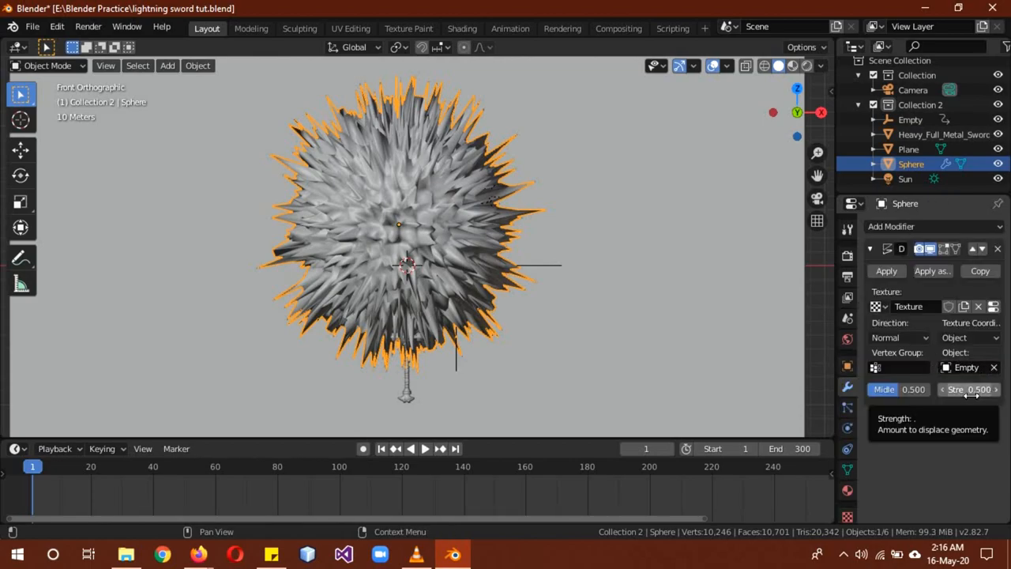
mouse_move(616, 208)
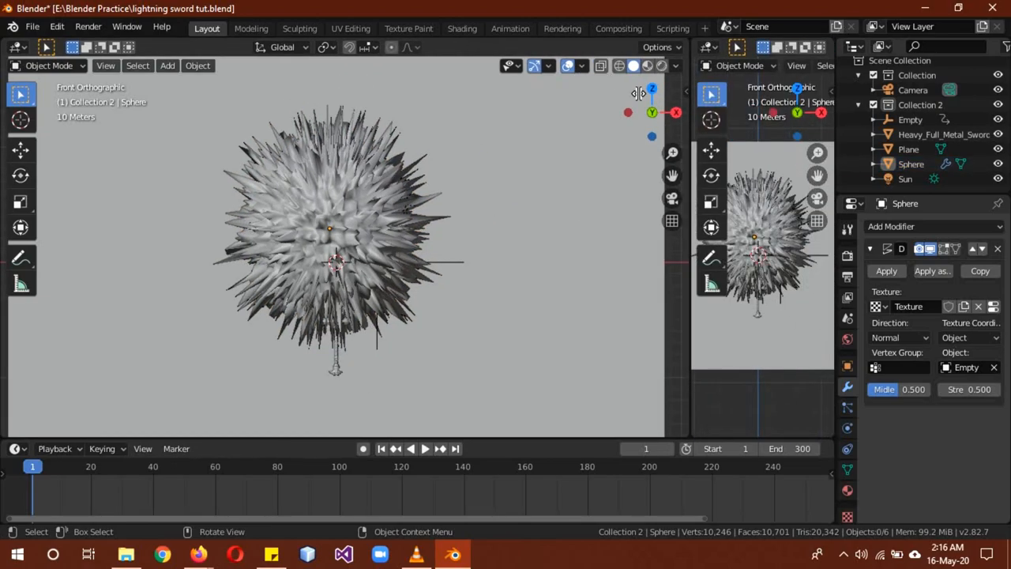
- Turn the right view into a maximized Shader Editor showing Material.002's nodes
click(433, 48)
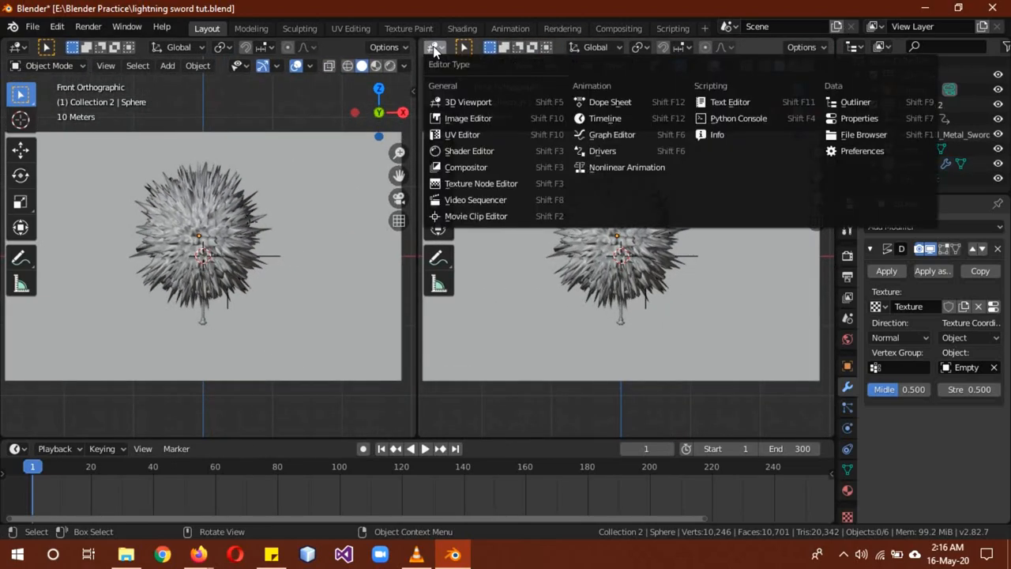
click(469, 150)
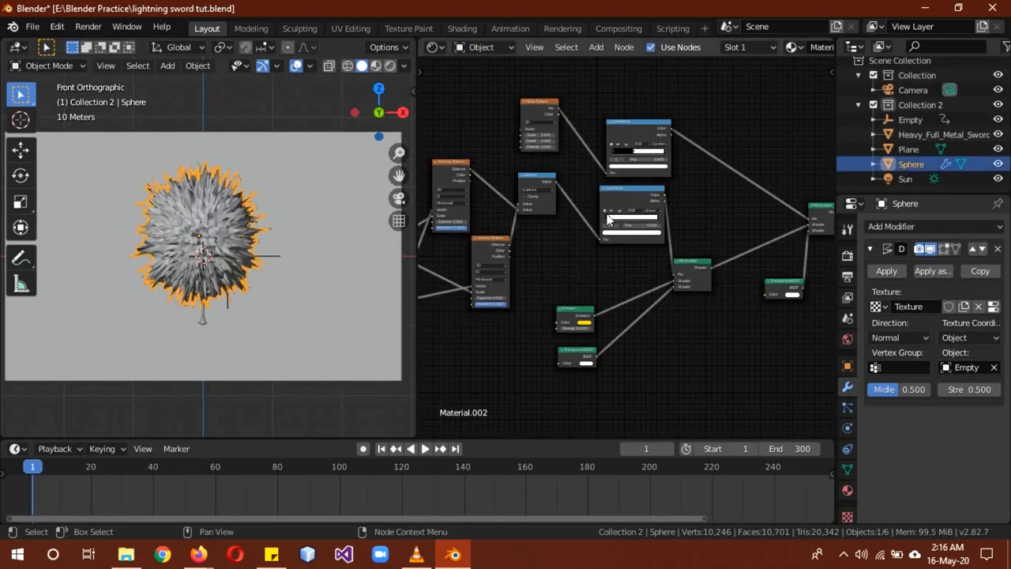
click(18, 48)
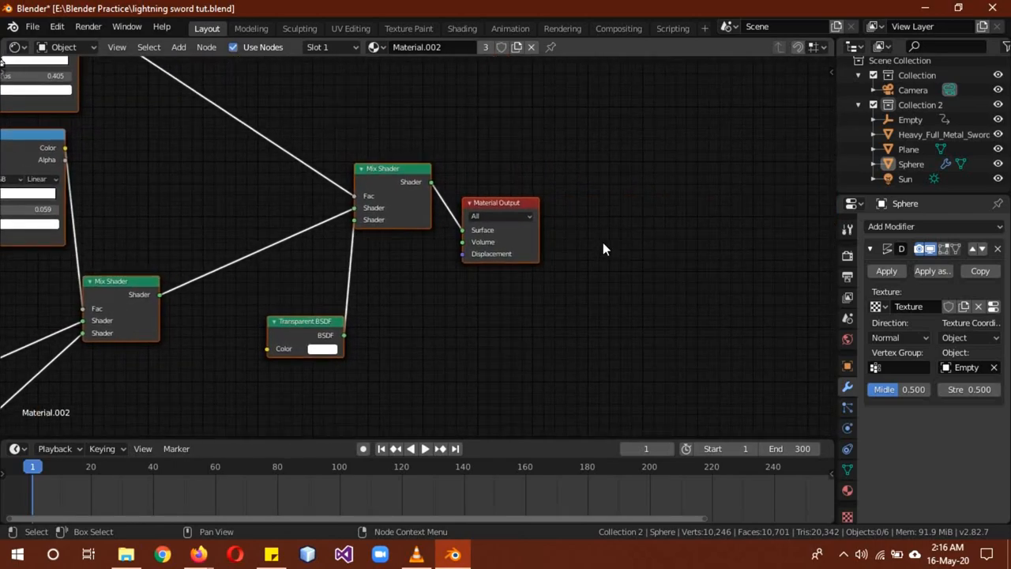
mouse_move(392, 182)
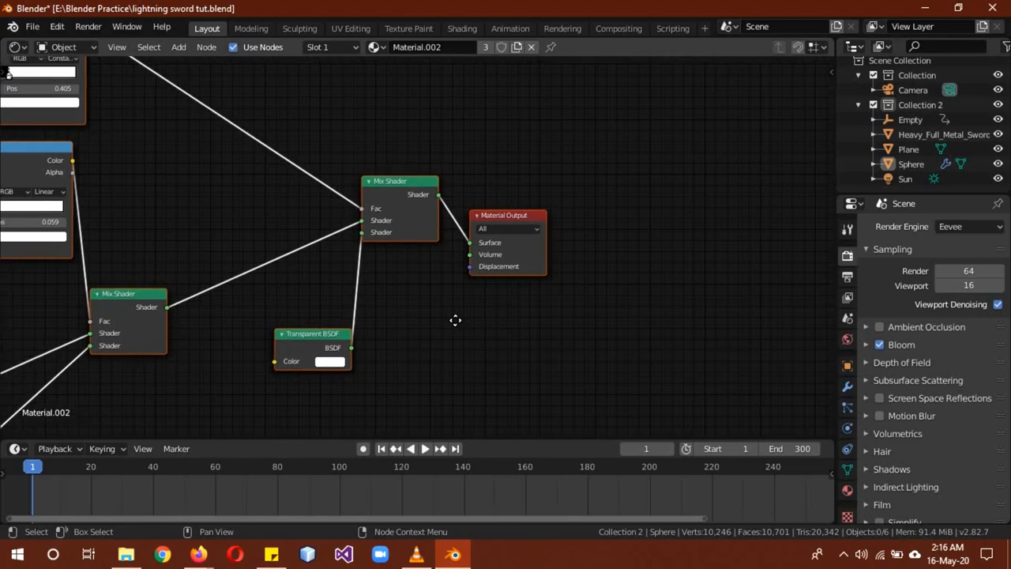
drag(455, 319, 490, 335)
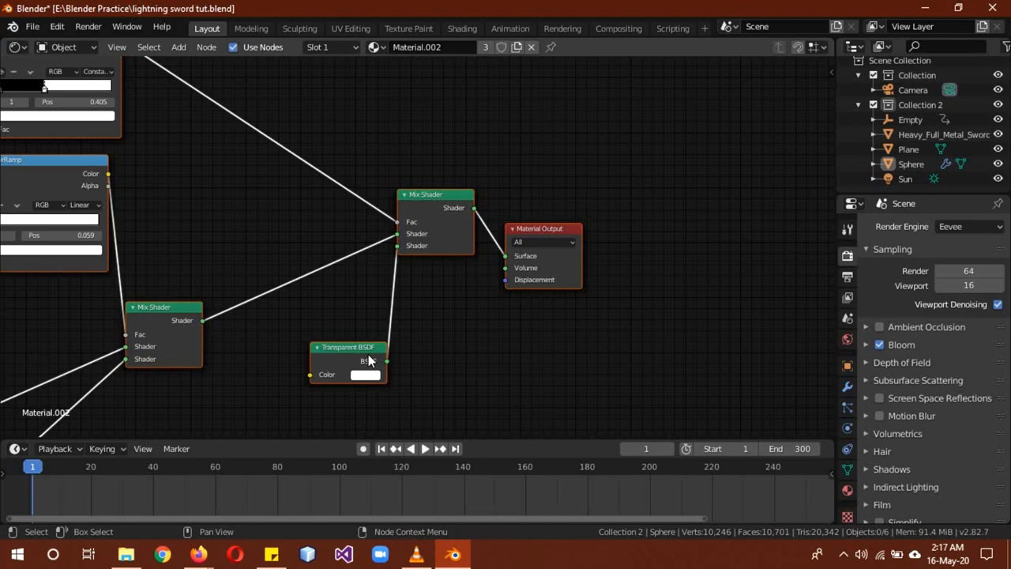
mouse_move(401, 235)
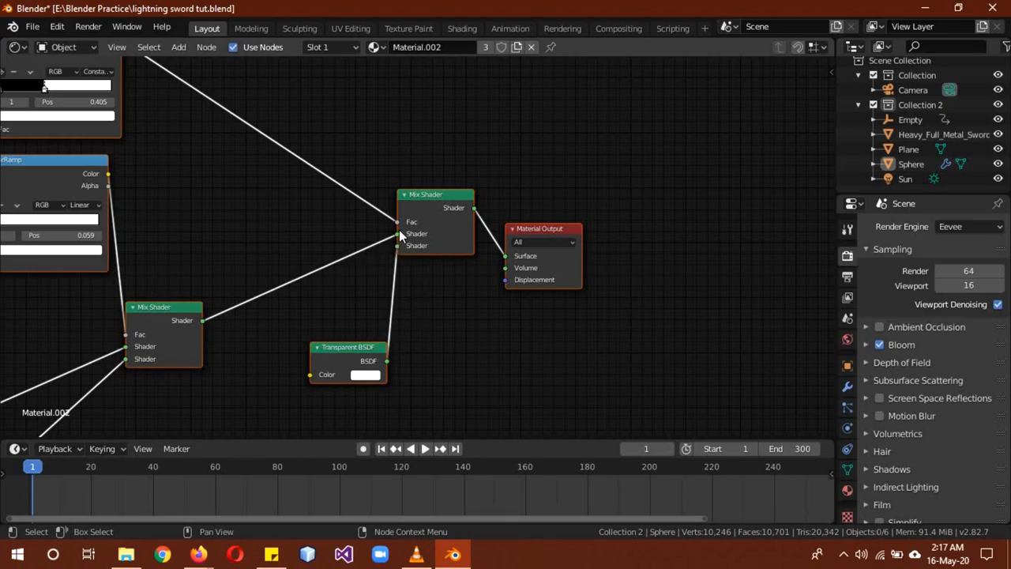
mouse_move(329, 284)
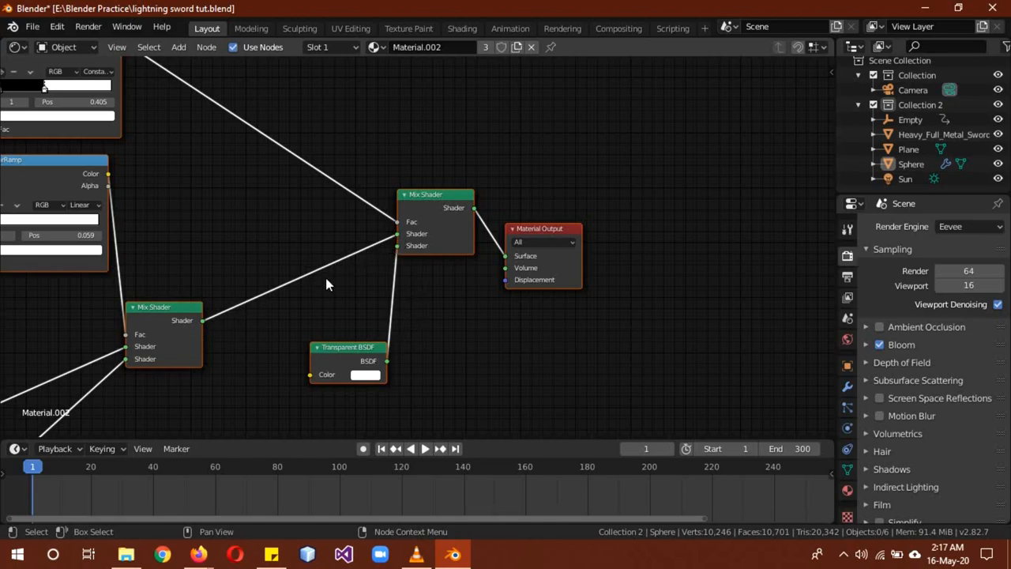
drag(328, 284, 308, 187)
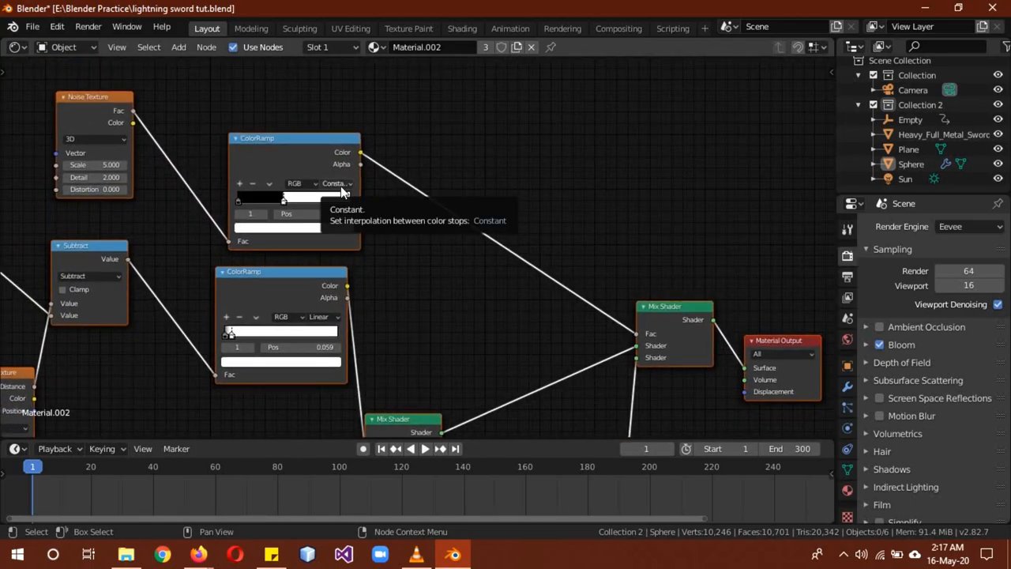
click(338, 183)
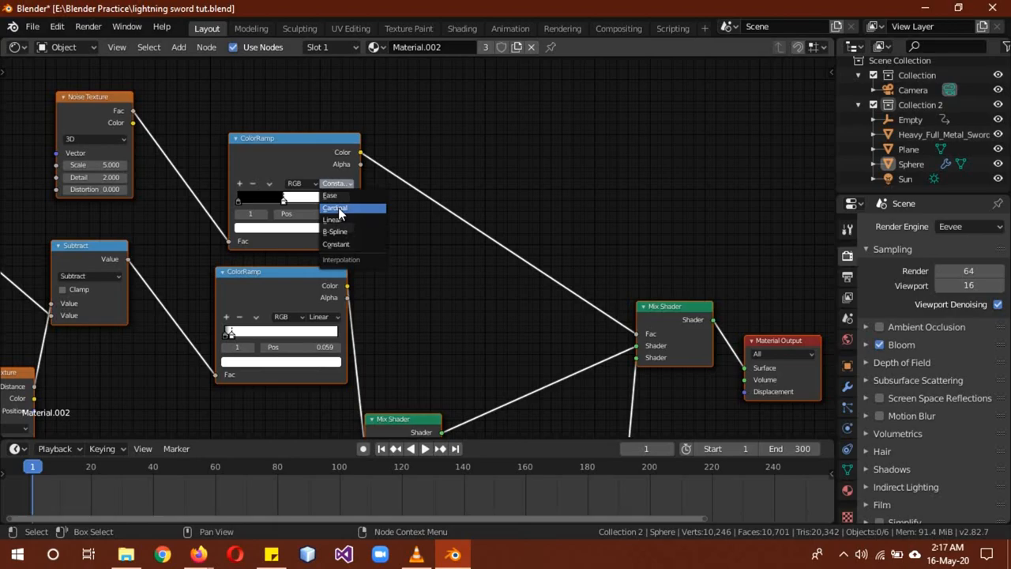
click(335, 196)
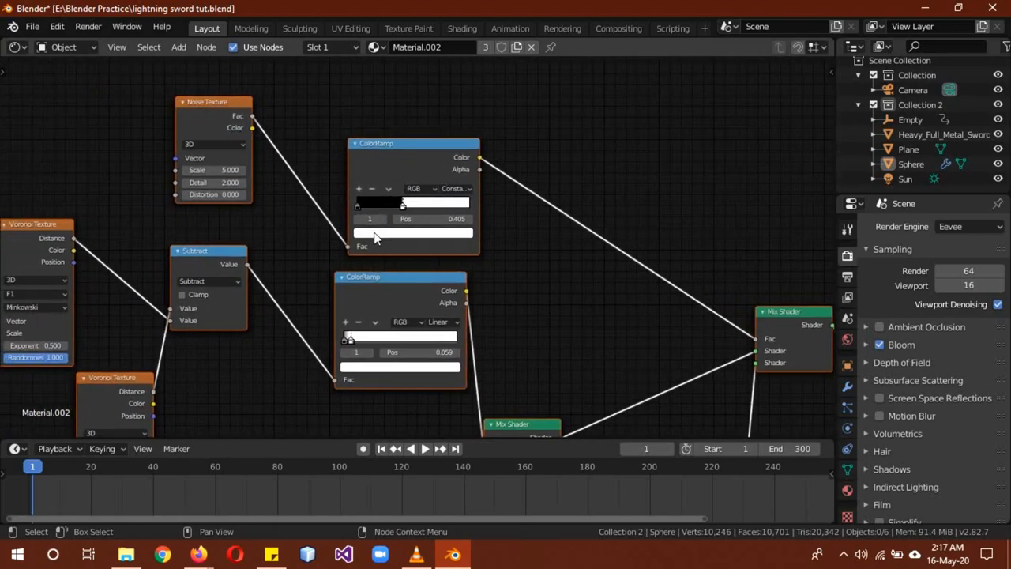
mouse_move(316, 229)
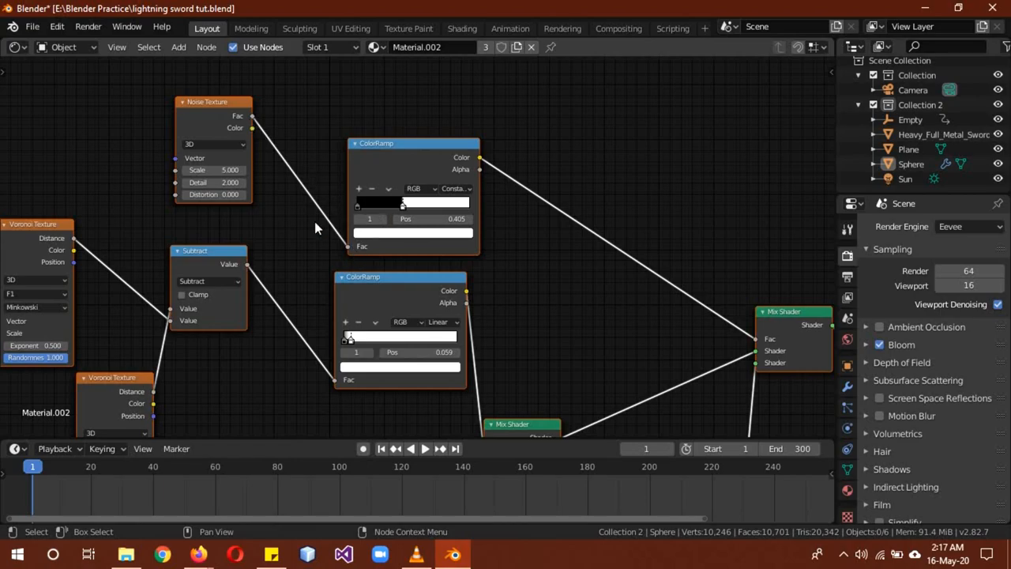
mouse_move(212, 169)
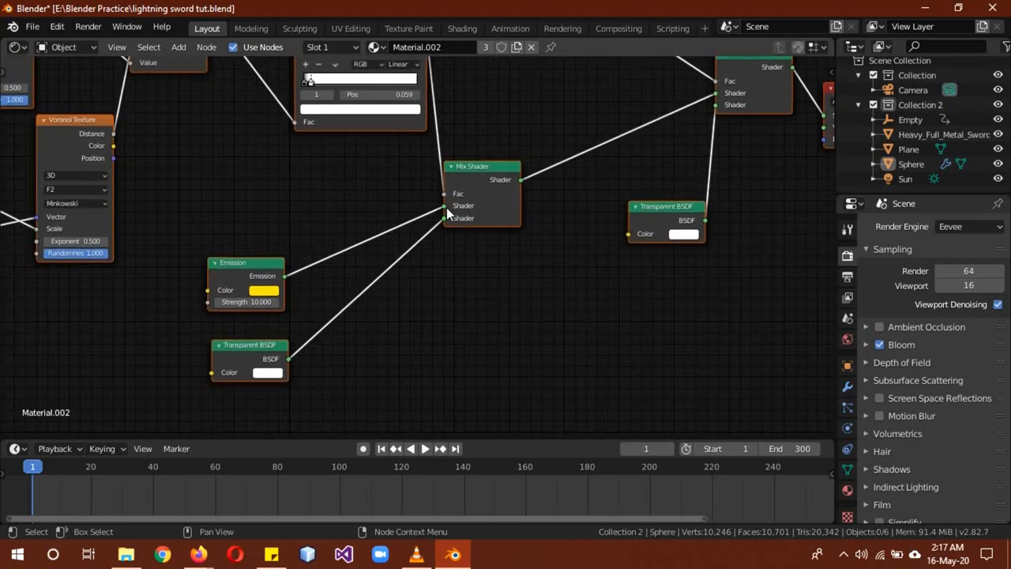
mouse_move(269, 294)
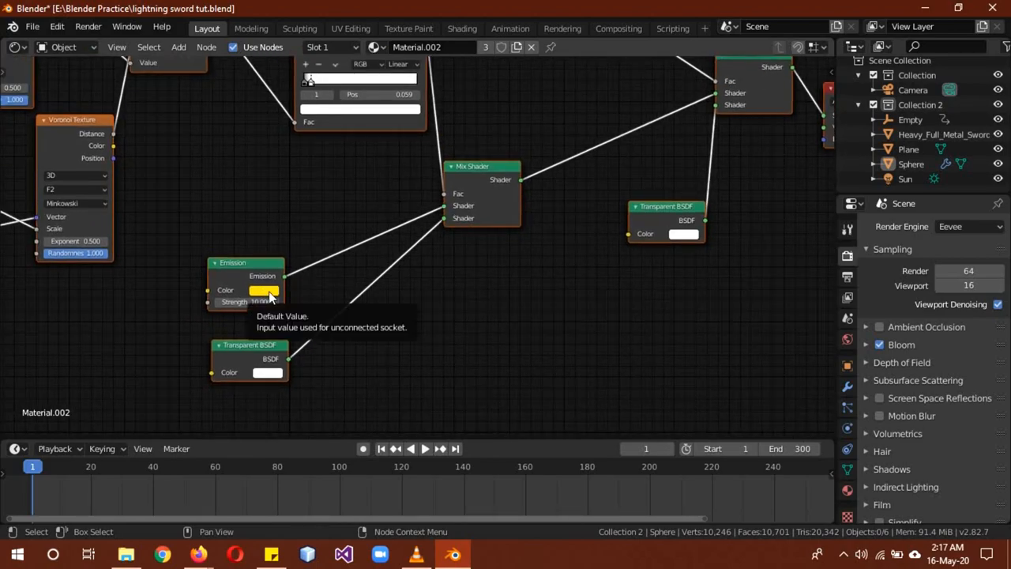
mouse_move(265, 302)
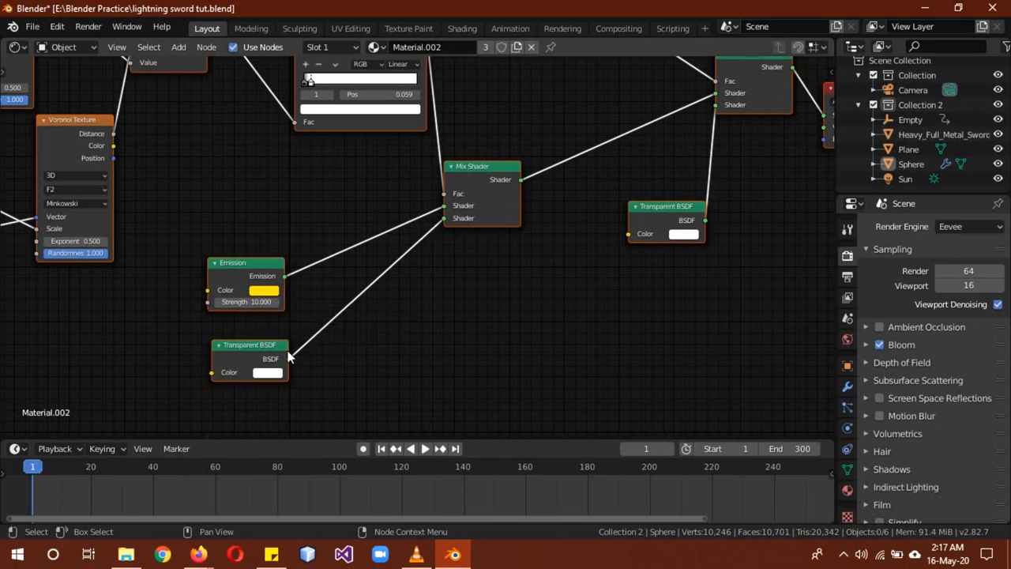
mouse_move(467, 227)
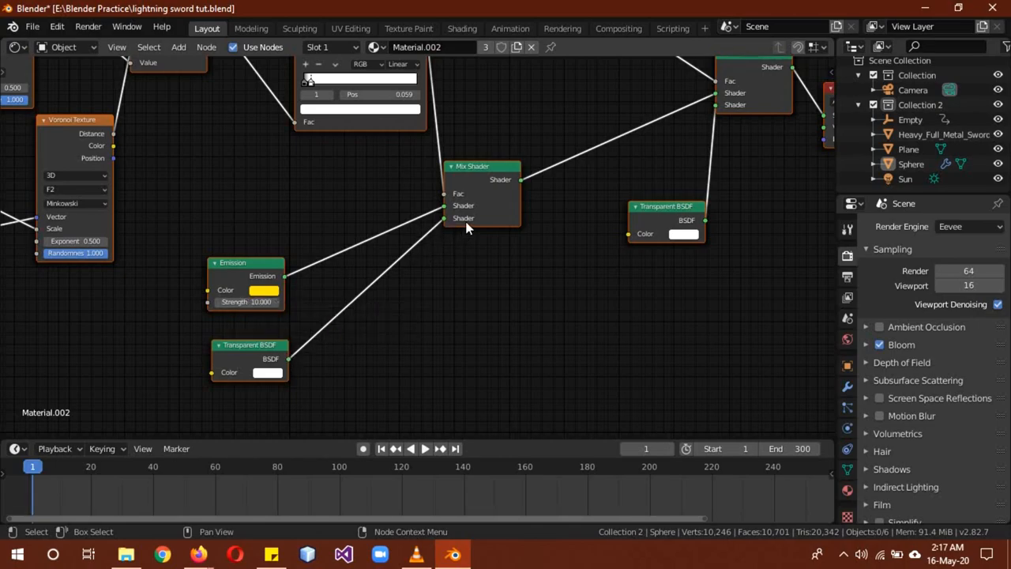
- Link the Transparent BSDF output into the Mix Shader's second input
drag(473, 237, 355, 252)
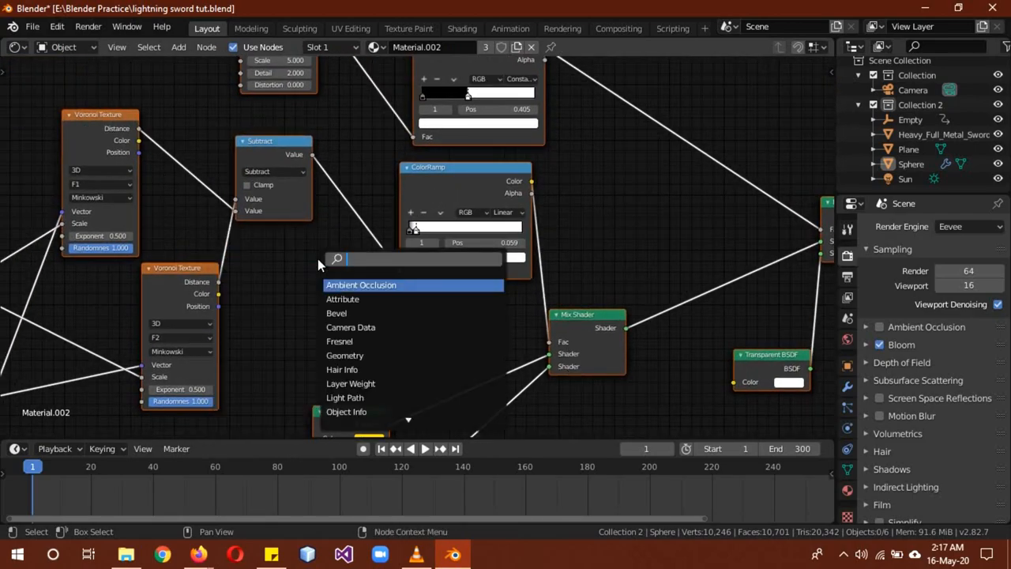
- Search 'math', place a Math node in the tree and choose its operation
text(math)
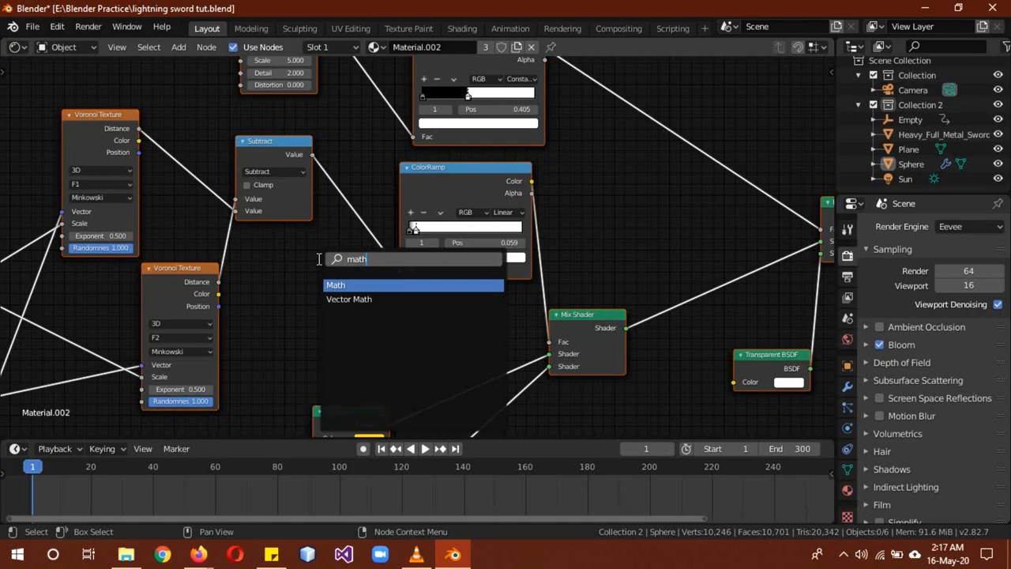
mouse_move(332, 267)
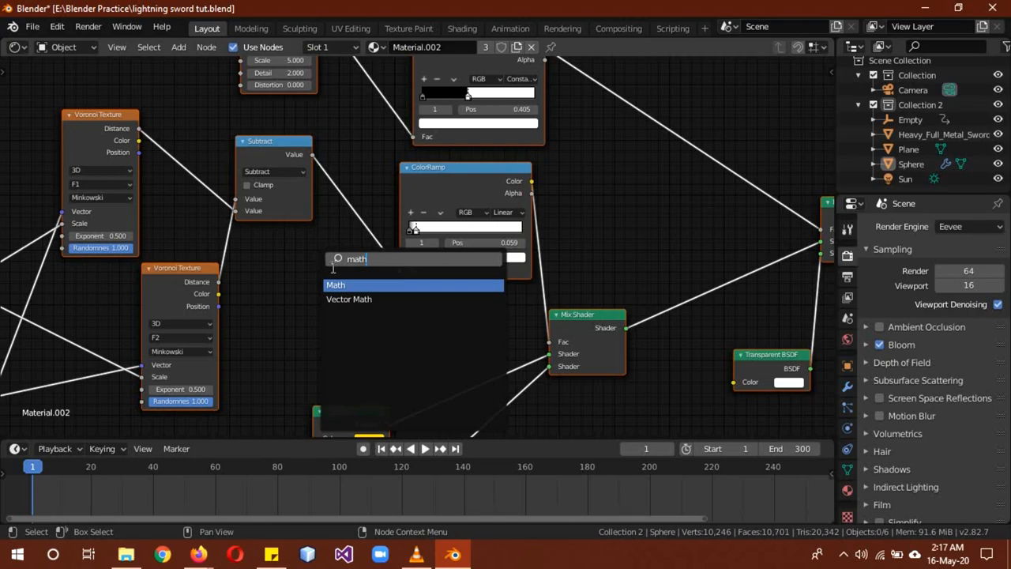
click(335, 284)
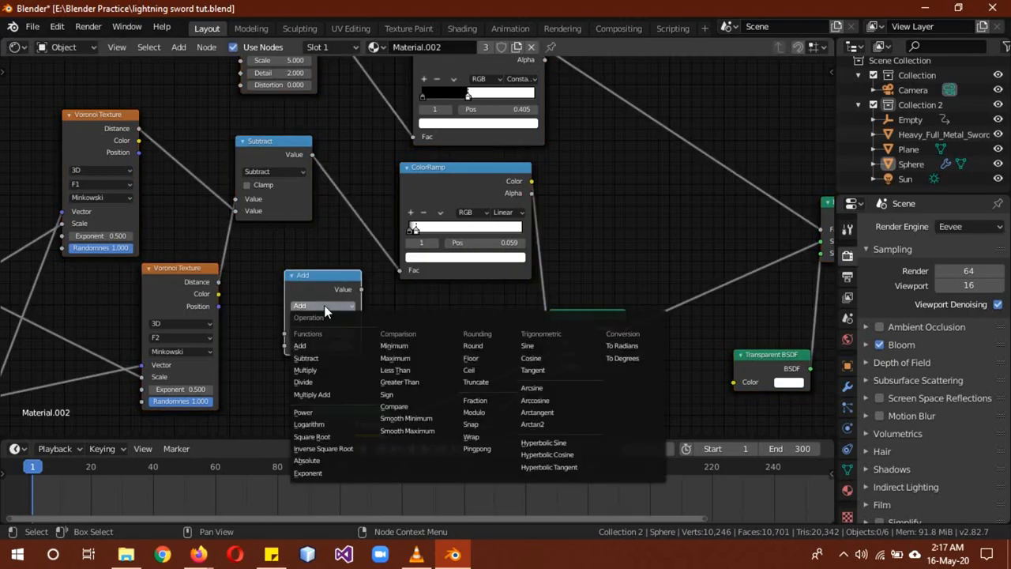
mouse_move(332, 344)
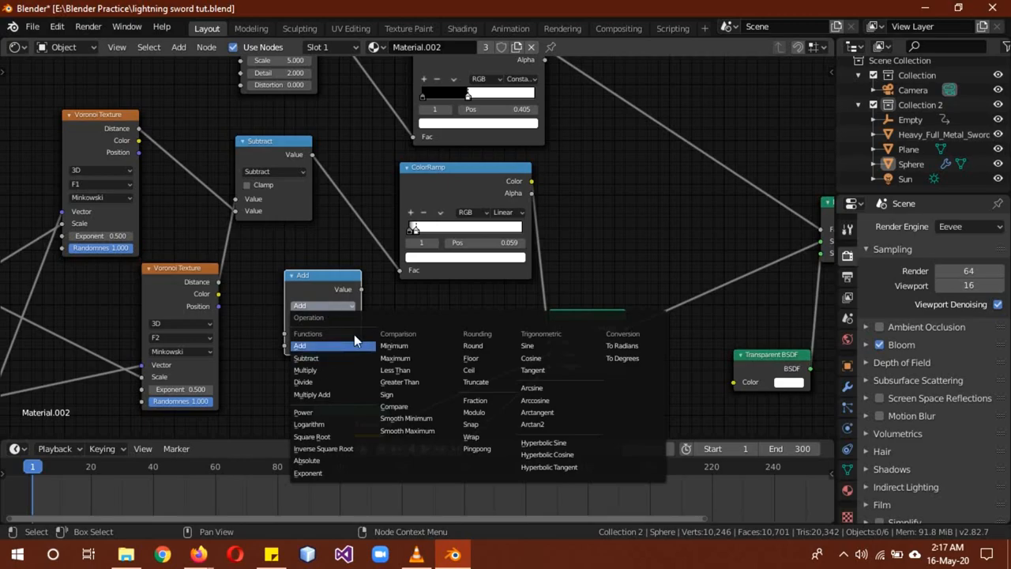
click(306, 357)
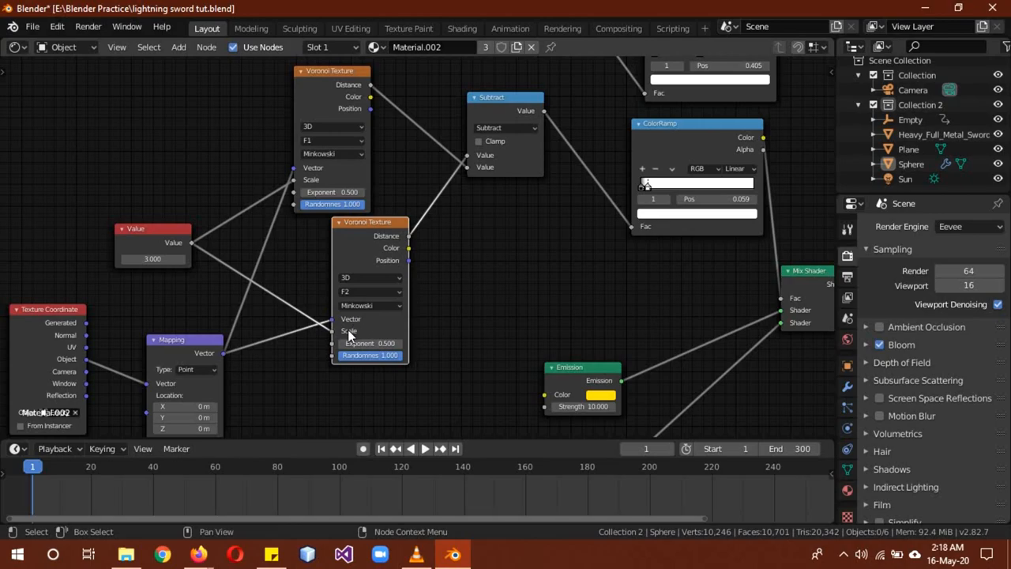
mouse_move(346, 335)
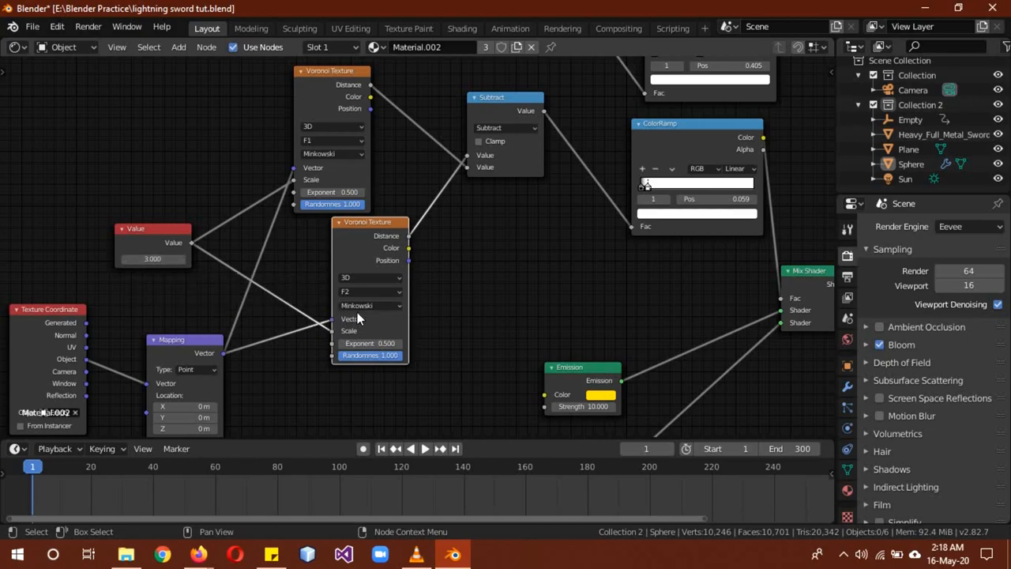
mouse_move(339, 126)
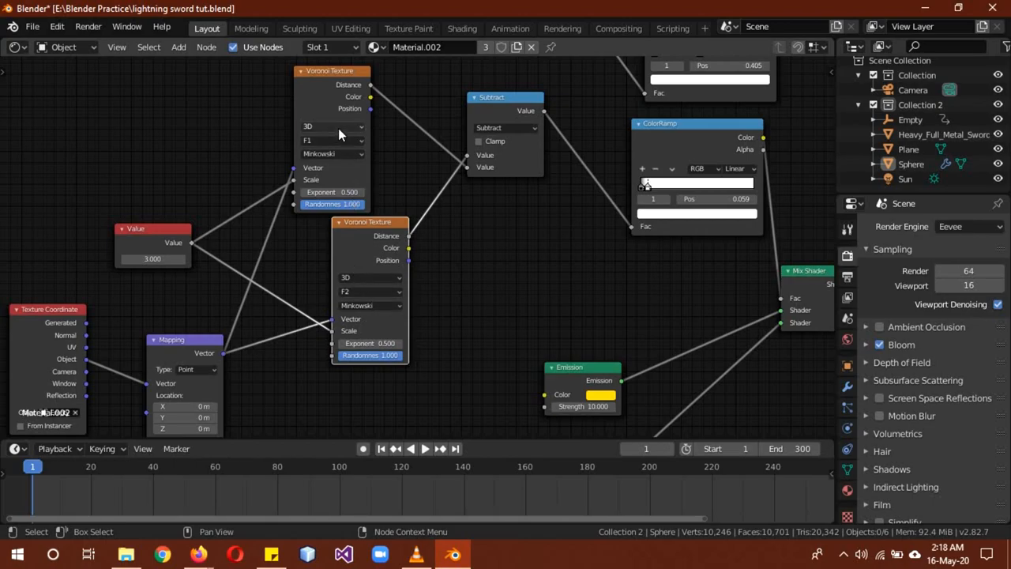
mouse_move(291, 175)
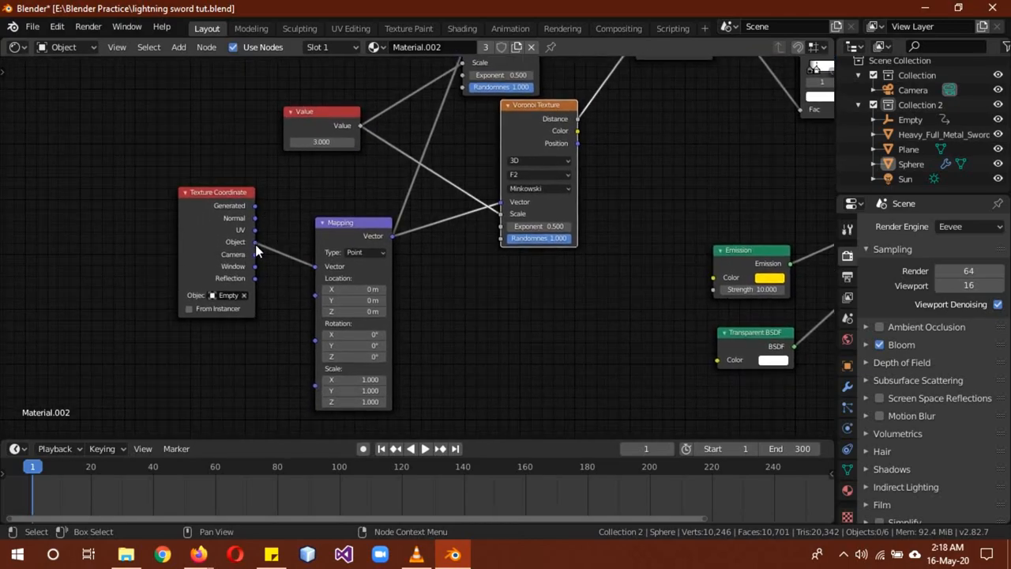
mouse_move(461, 244)
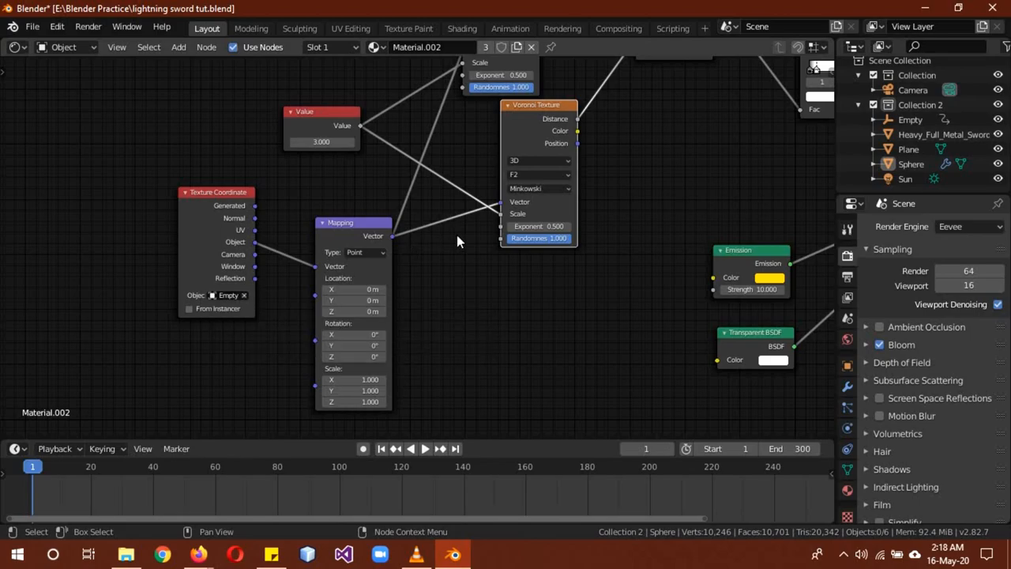
mouse_move(537, 306)
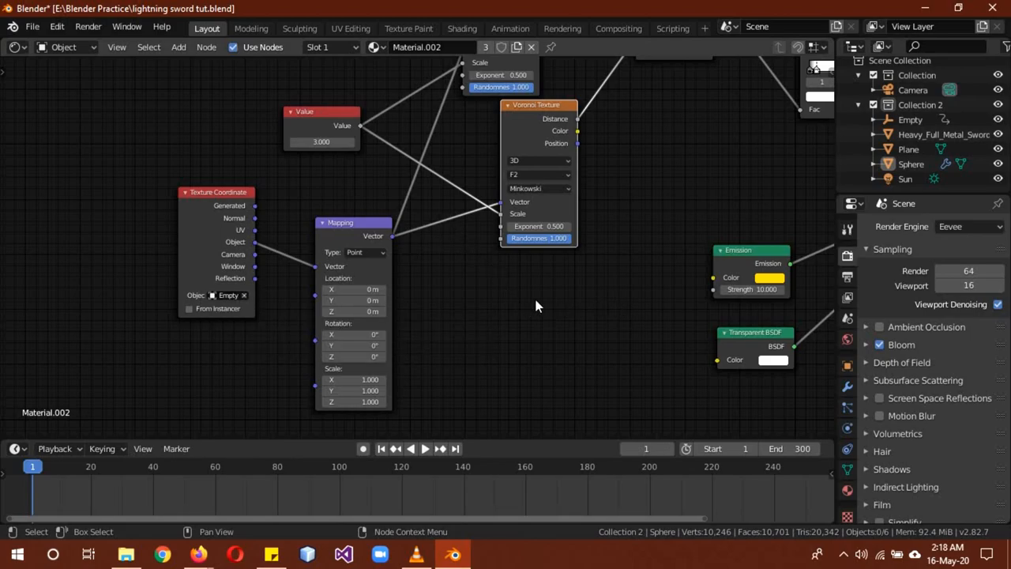
mouse_move(548, 246)
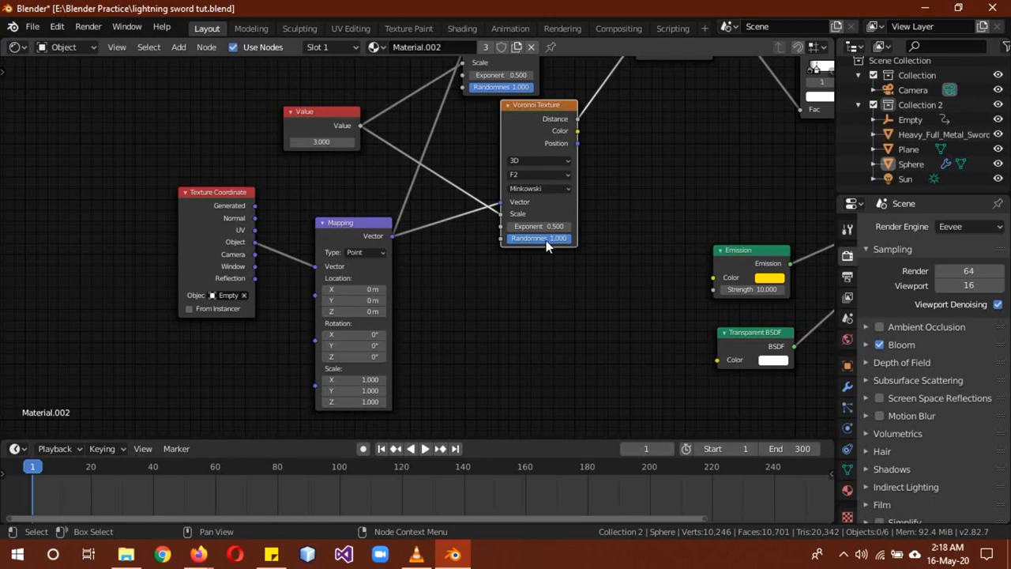
mouse_move(847, 385)
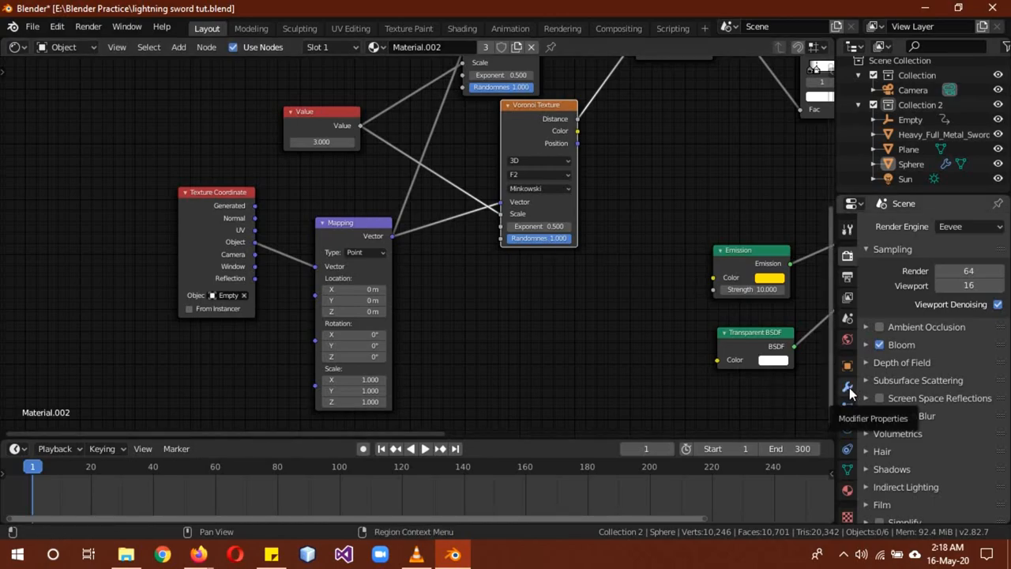
- Return to the 3D Viewport and show the spiky displaced sphere around the sword
click(16, 47)
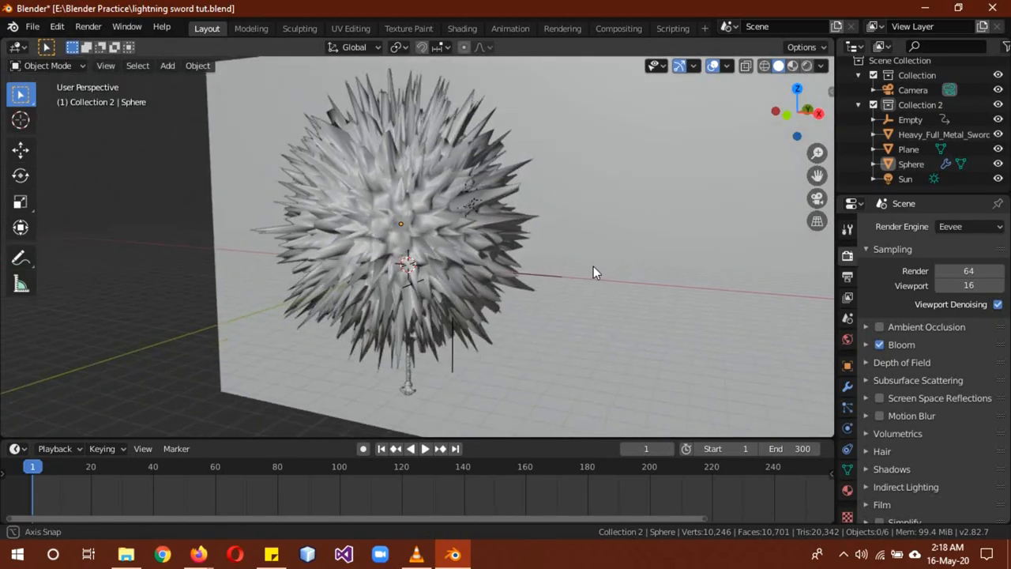
click(910, 121)
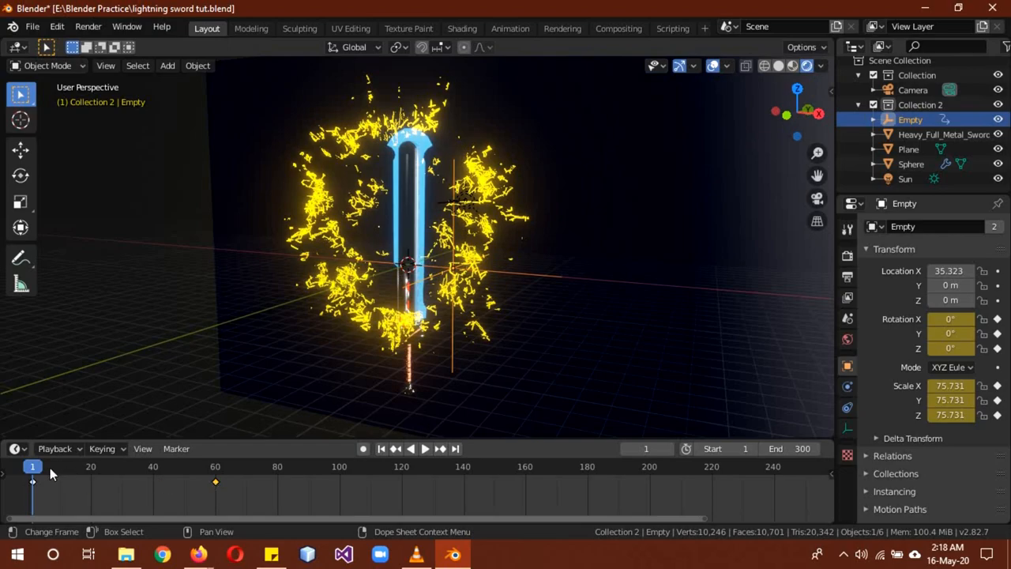
- Preview the Empty's animation at frame 60, then jump to the last frame 300
click(424, 449)
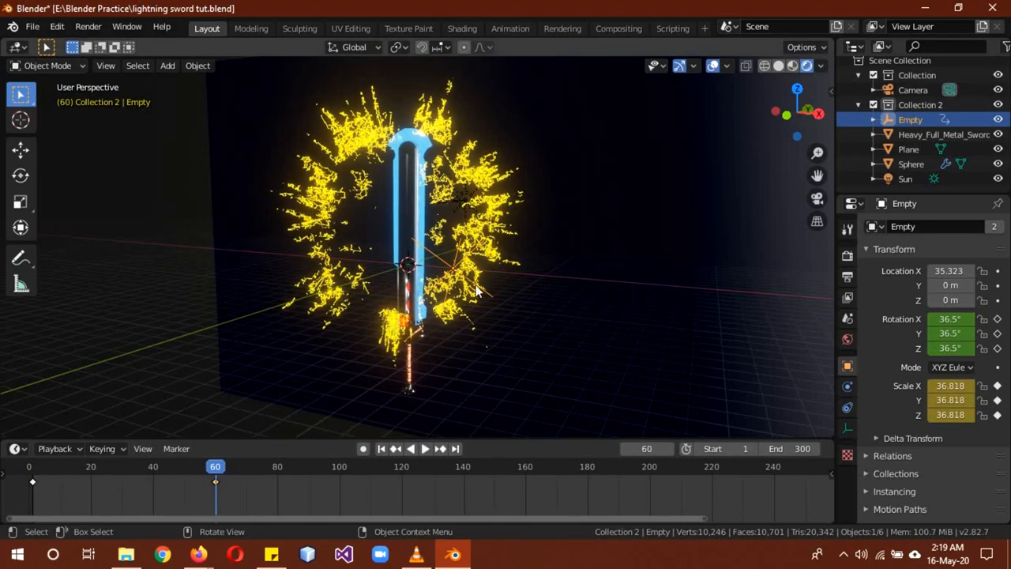
click(950, 385)
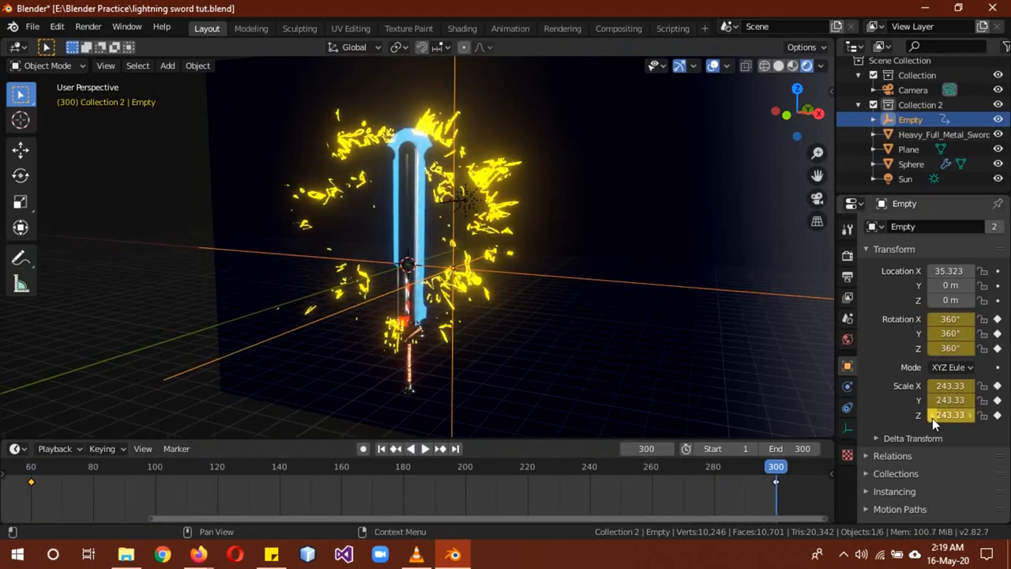
mouse_move(541, 289)
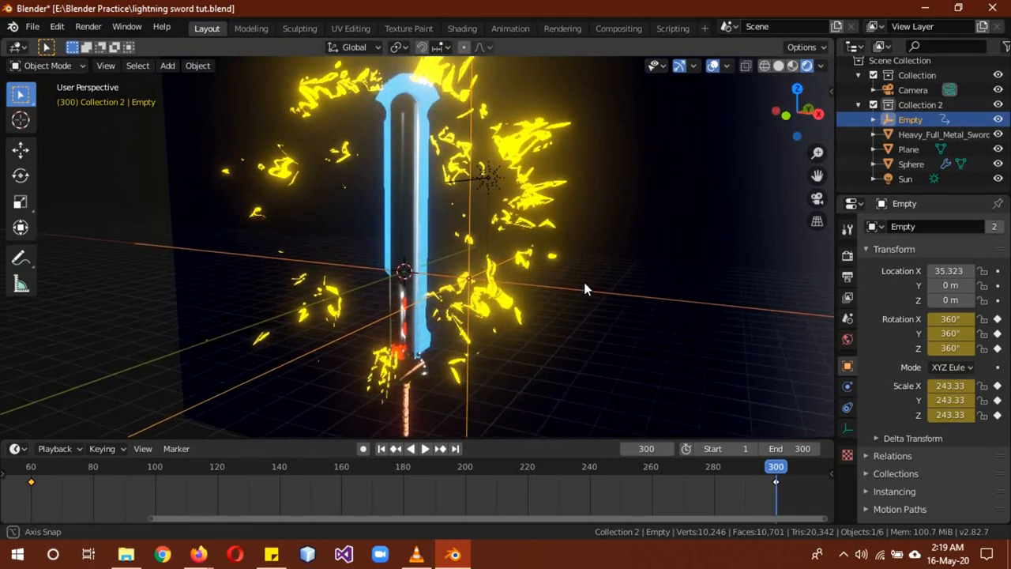
- Orbit around the sword, select the spiky Sphere and bring up the editor type list
drag(584, 288, 308, 124)
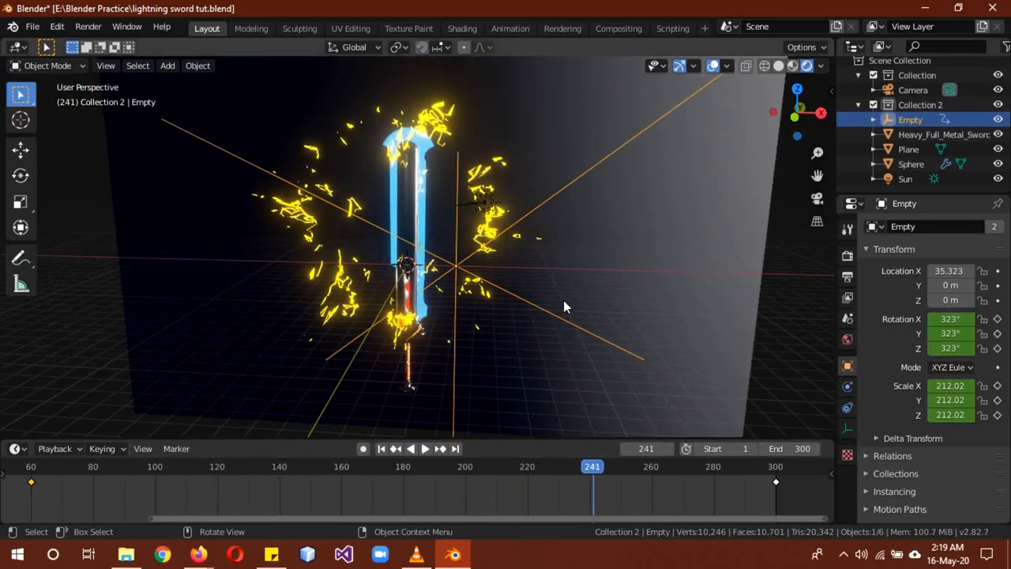
click(910, 163)
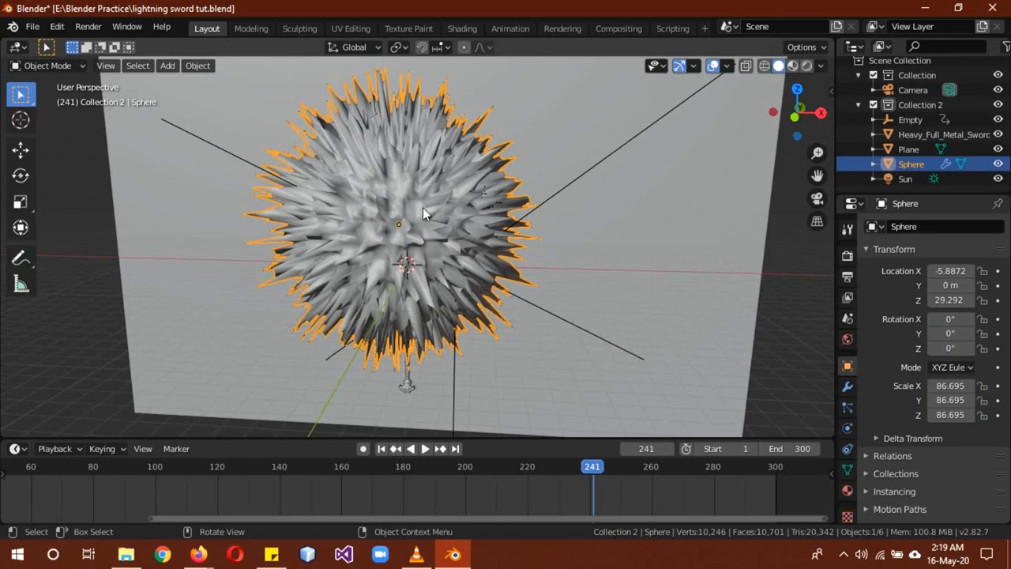
click(19, 47)
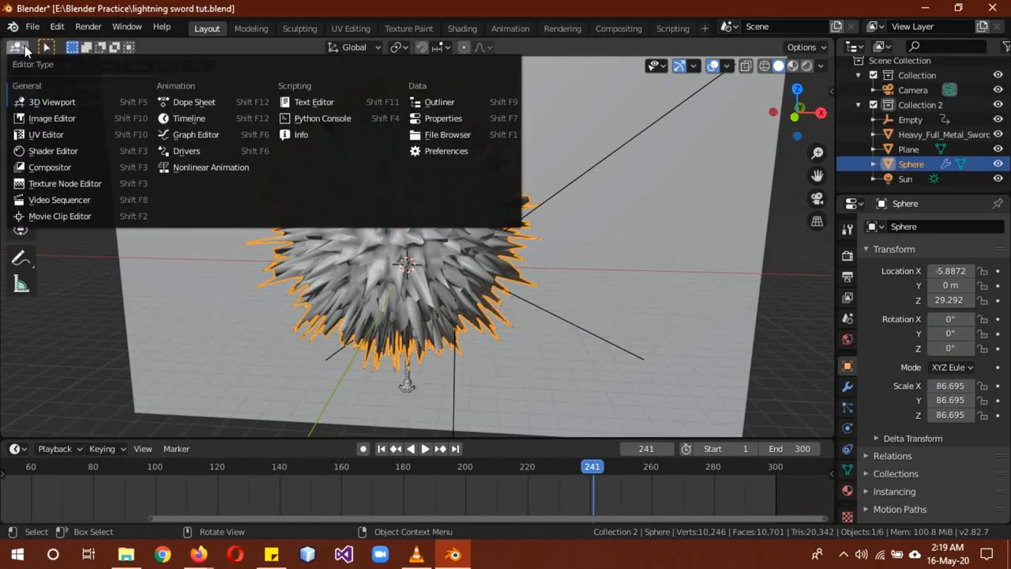